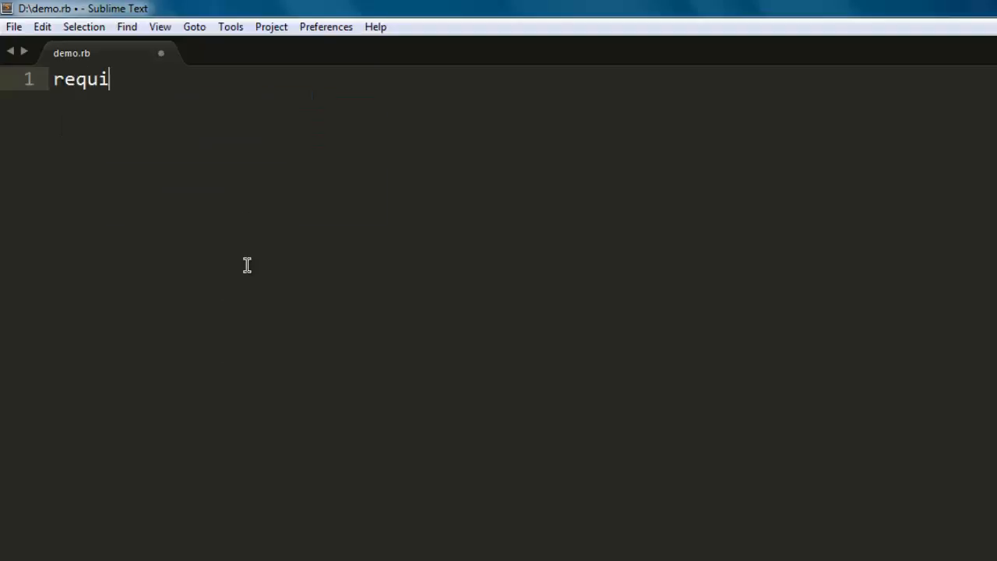
# - Write require 'watir-webdriver' and browser = Watir::Browser.new, then save demo.rb
pyautogui.write("re 'wa")
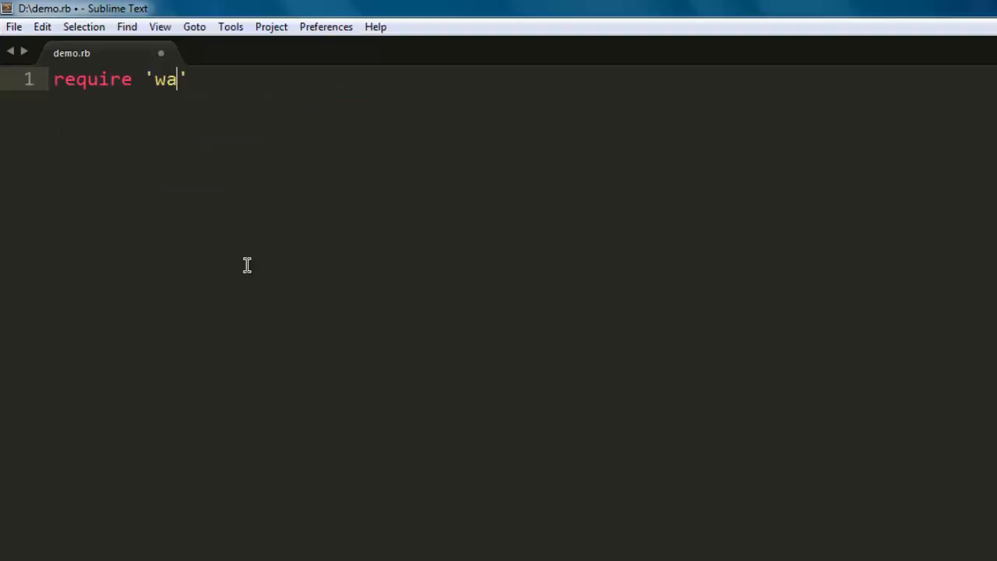
pyautogui.write('tir-webdriver')
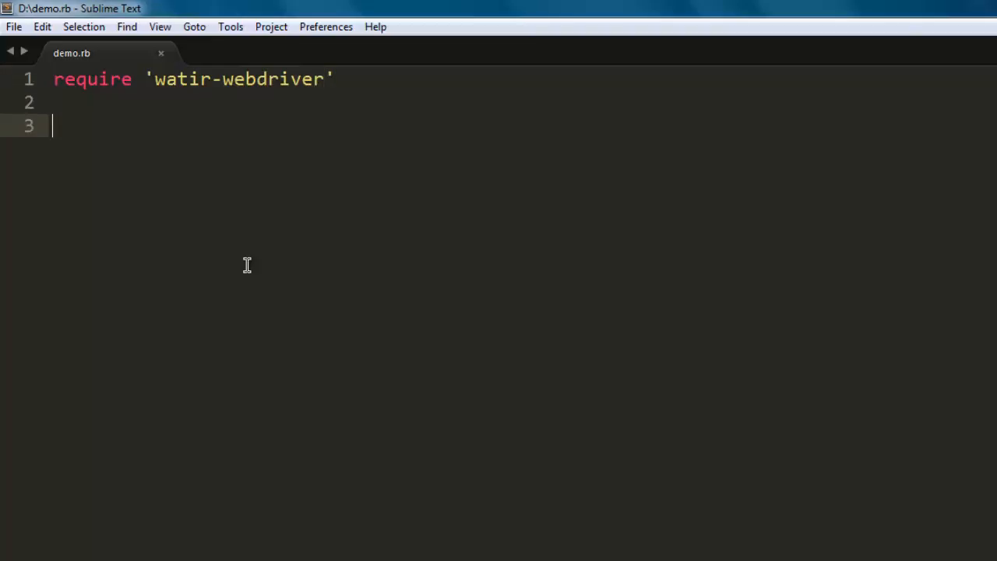
pyautogui.write('br')
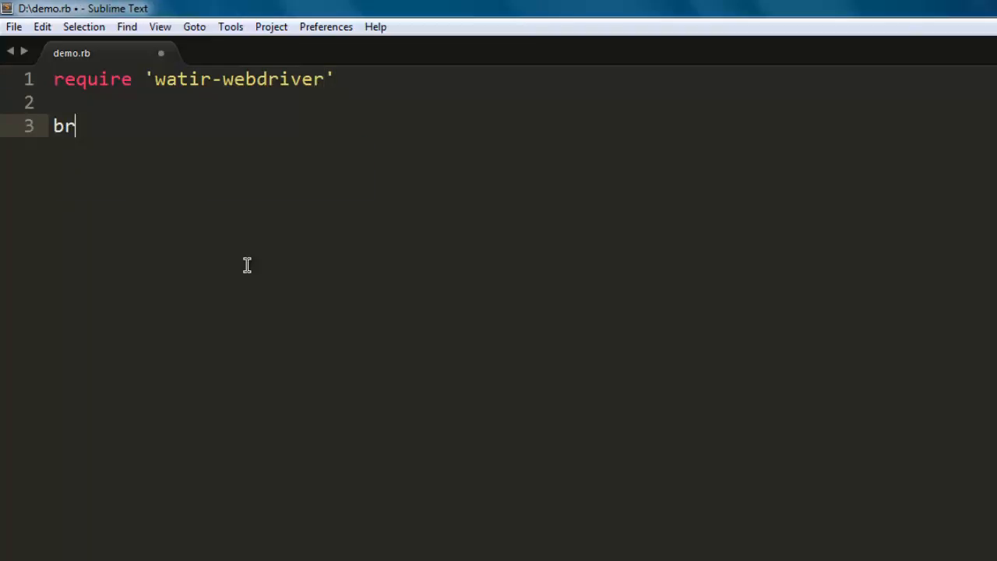
pyautogui.write('owser = W')
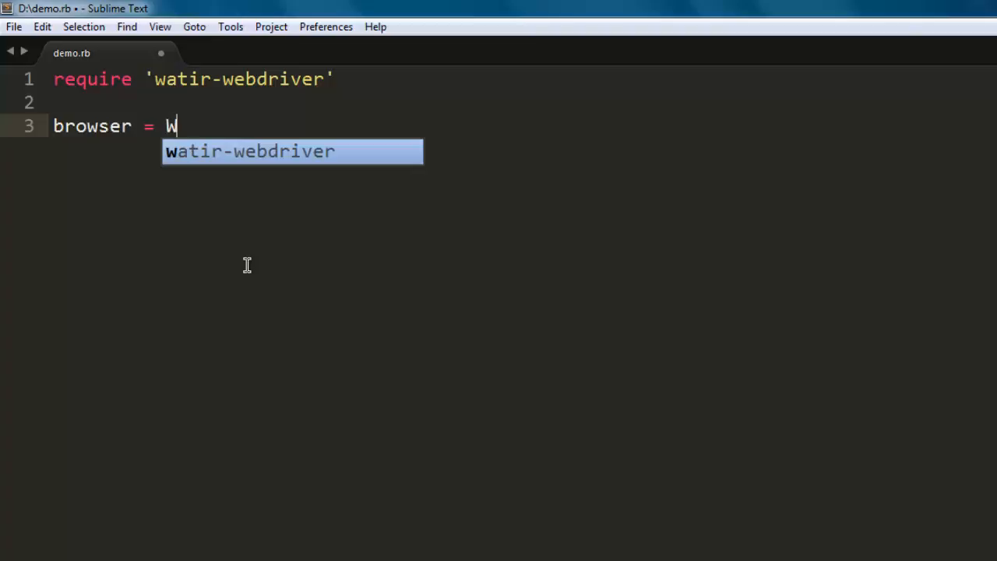
pyautogui.write('atir::Br')
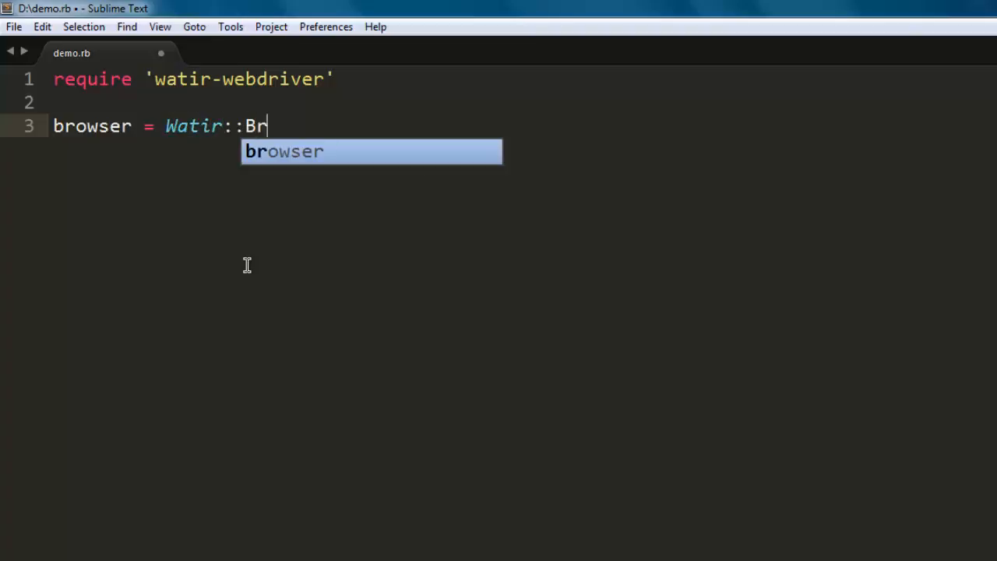
pyautogui.write('owser.new')
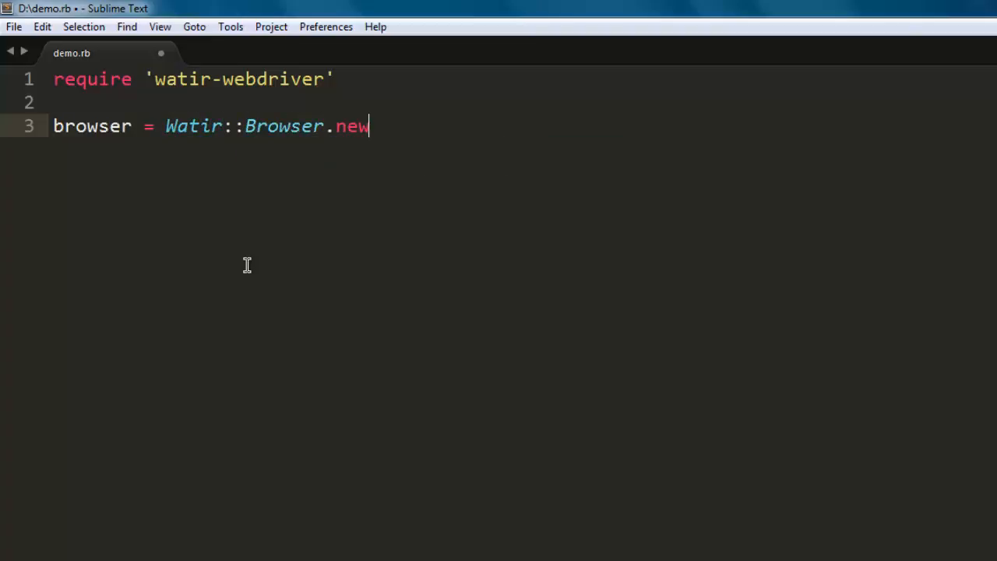
pyautogui.press('ctrl+s')
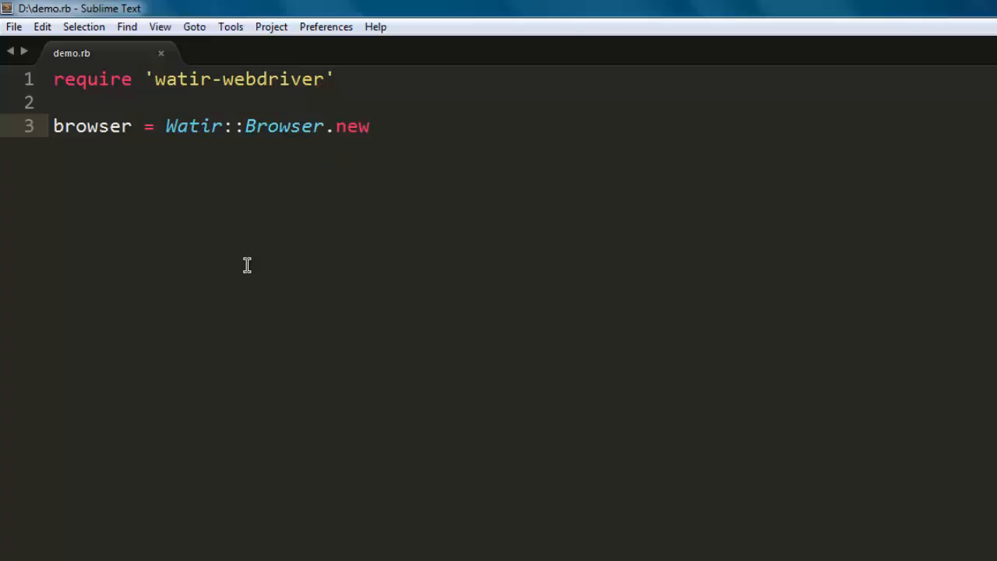
pyautogui.press('Enter')
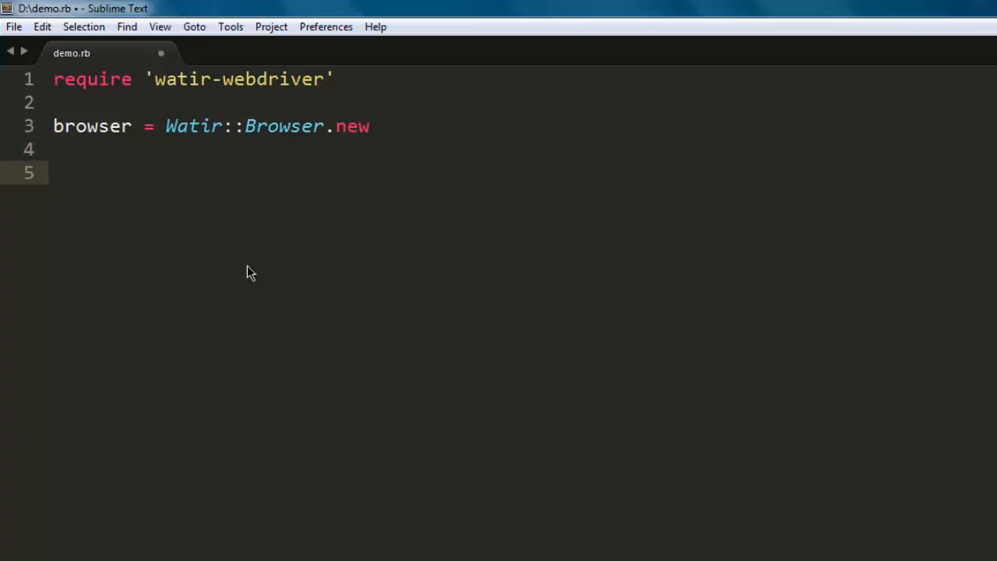
pyautogui.write('browser.goto')
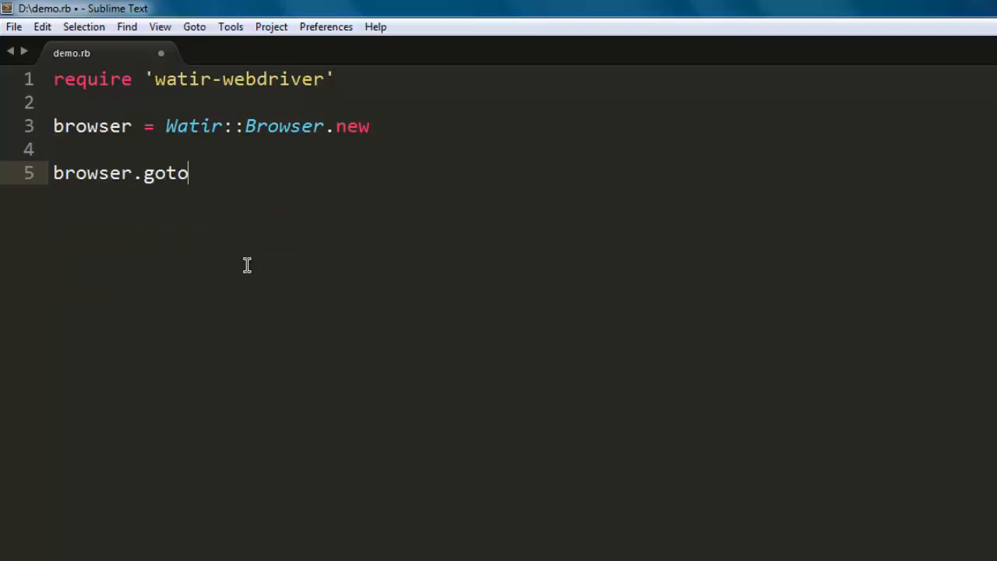
pyautogui.write("'http'")
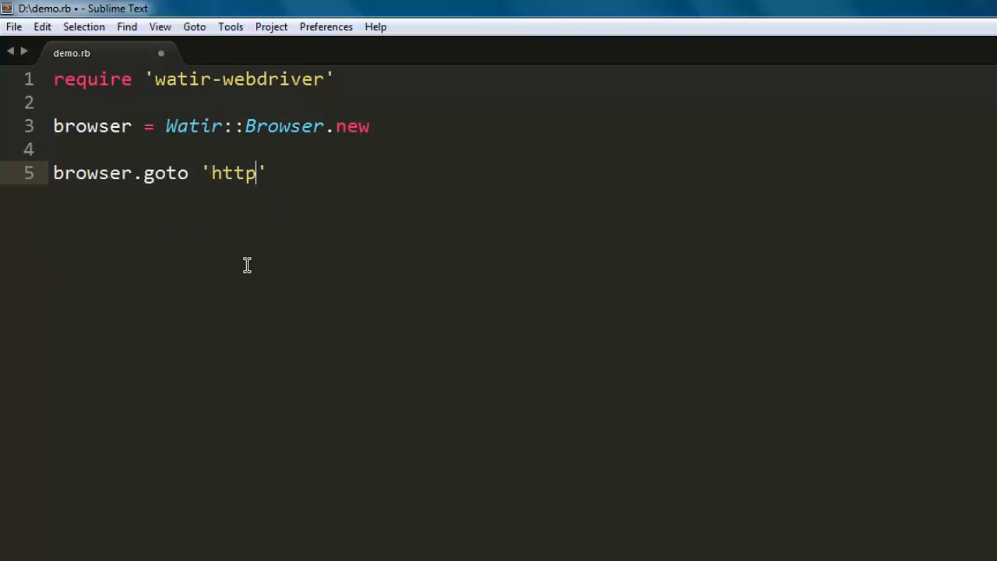
pyautogui.write('://en.wi')
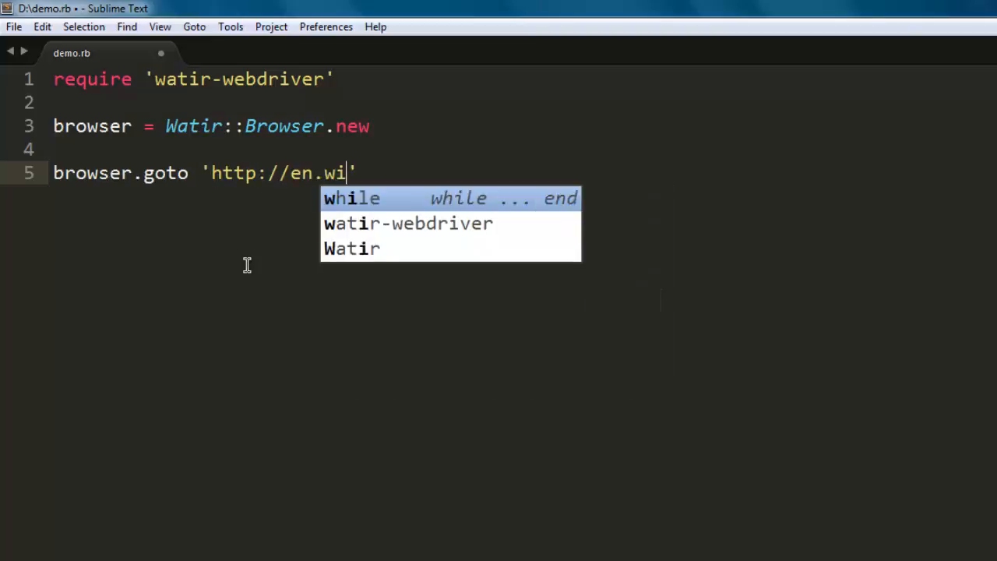
pyautogui.write('kipedia.org')
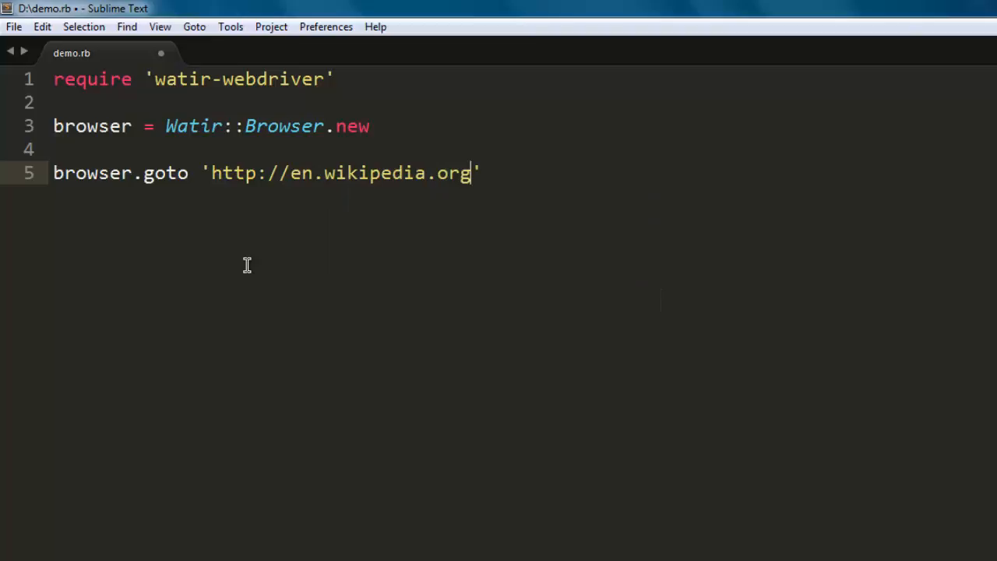
pyautogui.press('Enter')
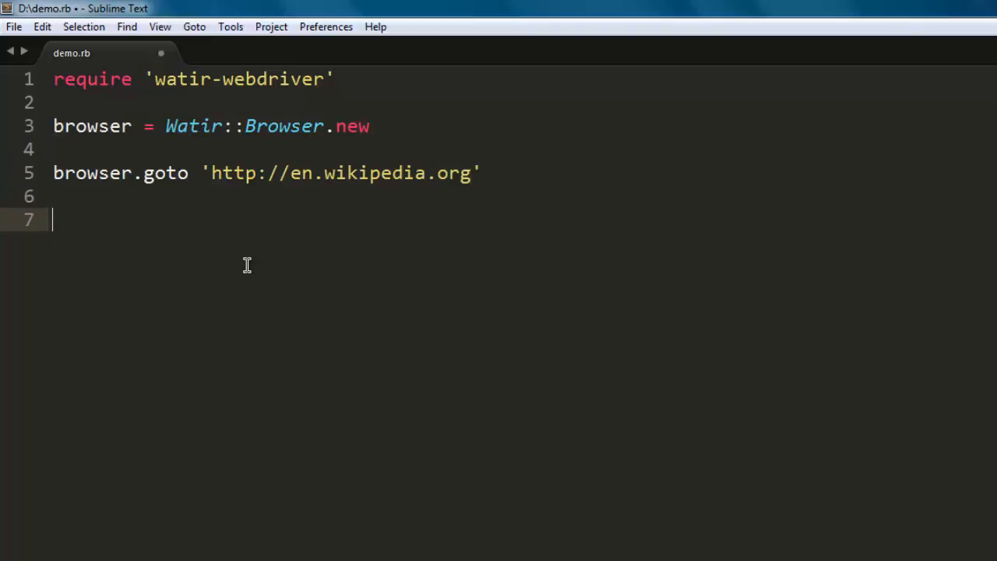
# - Add sleep(8) and begin the browser.refresh line after the pause
pyautogui.write('sleep(')
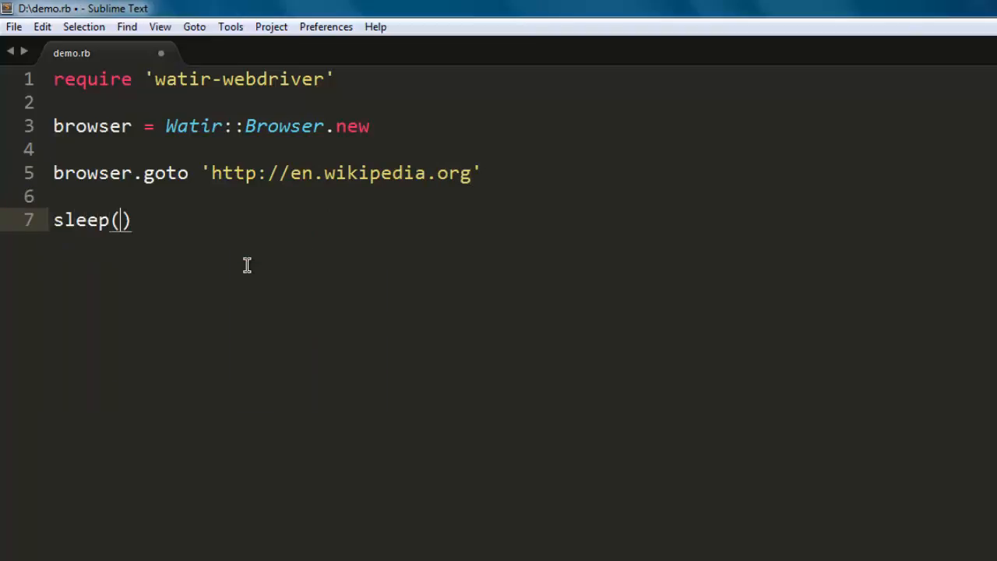
pyautogui.write('8')
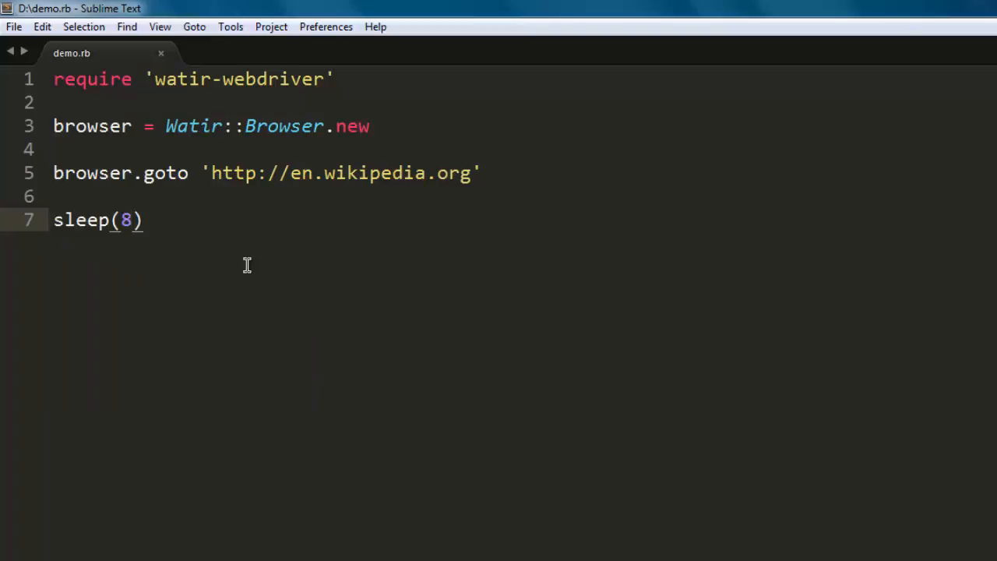
pyautogui.press('Enter')
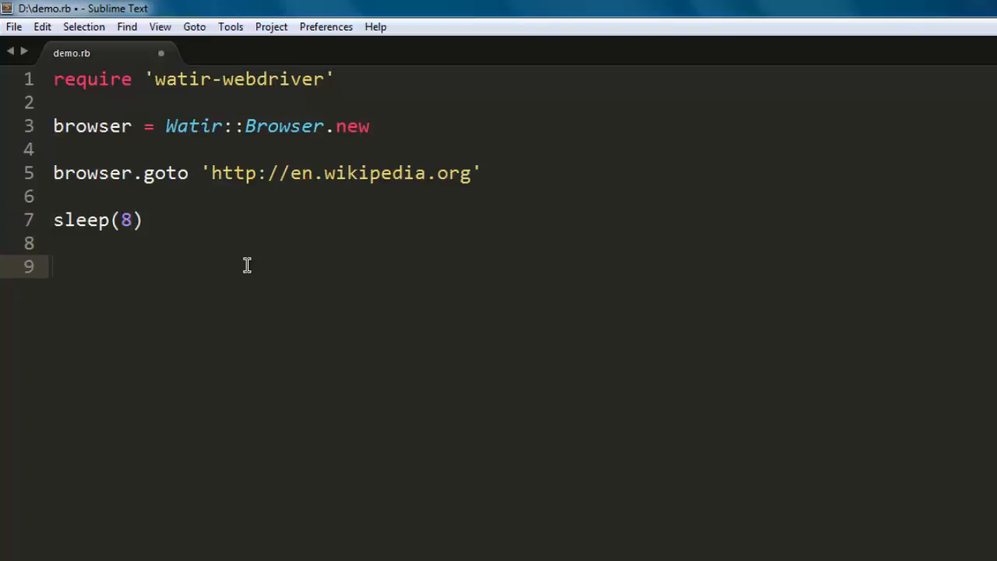
pyautogui.write('browser.re')
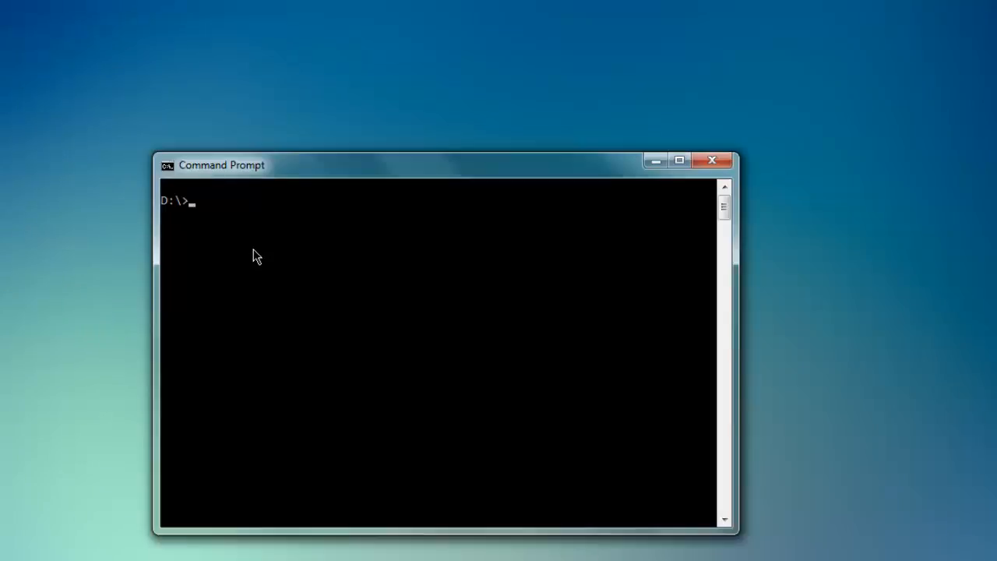
# - Run the script with ruby demo.rb at the D:\ prompt
pyautogui.write('ruby')
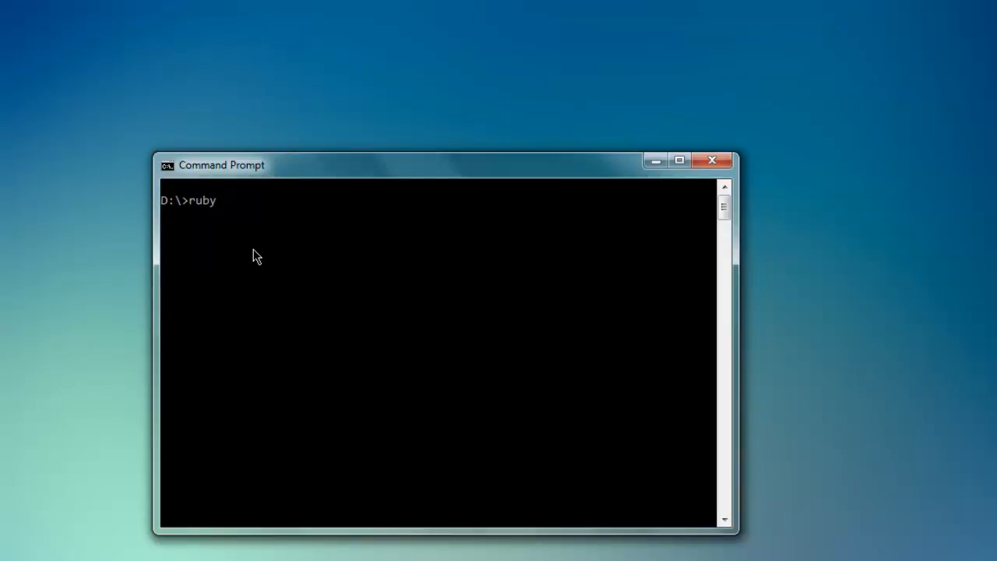
pyautogui.write('demo.rb')
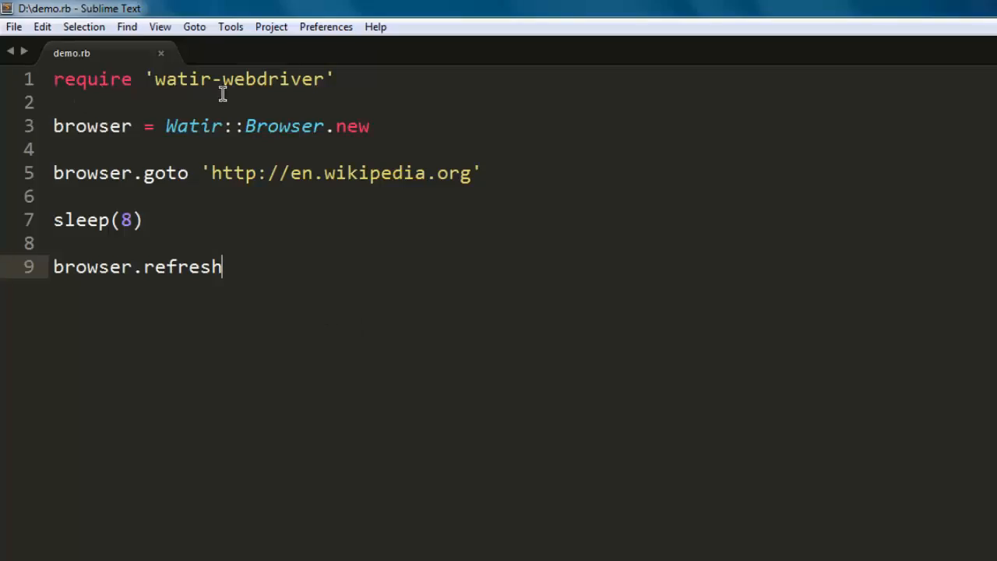
pyautogui.moveTo(368, 267)
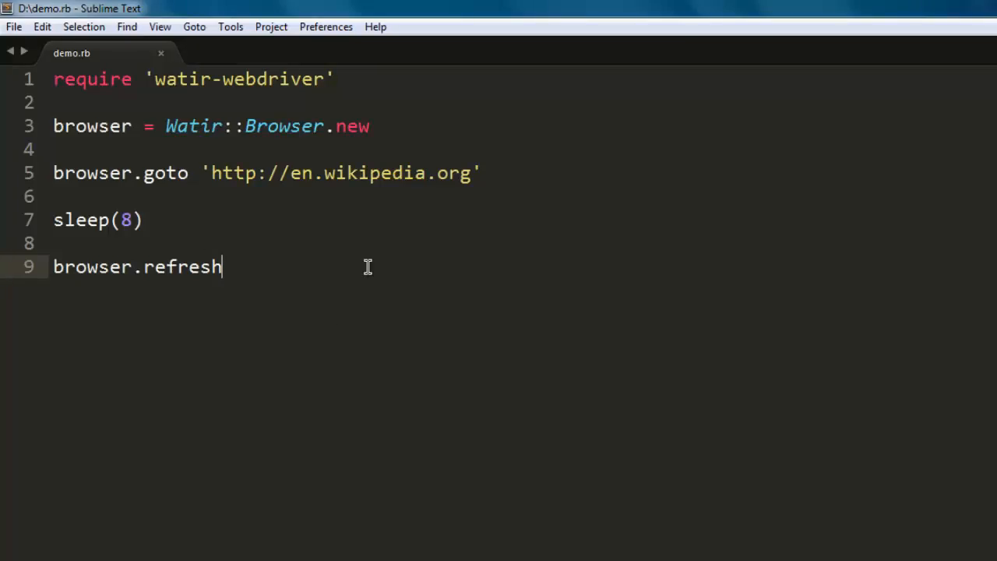